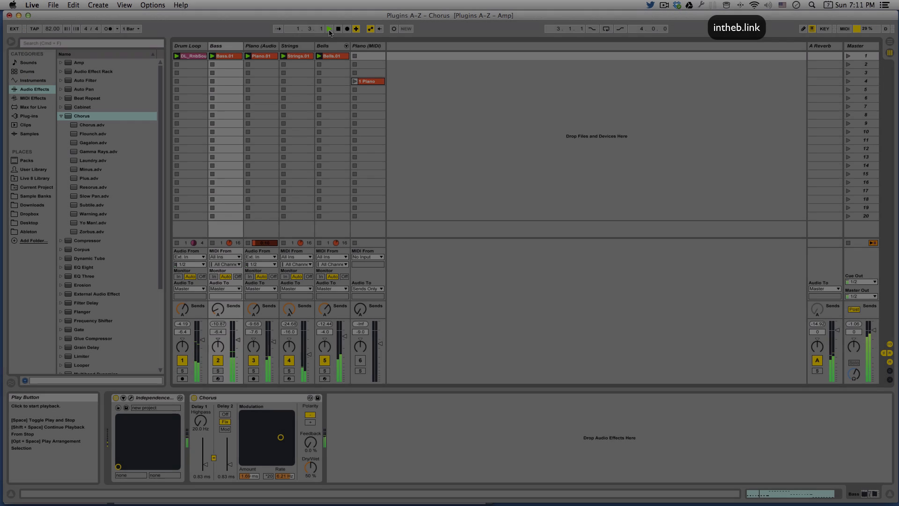
Select the Bells track to show its devices, then solo it.
click(329, 28)
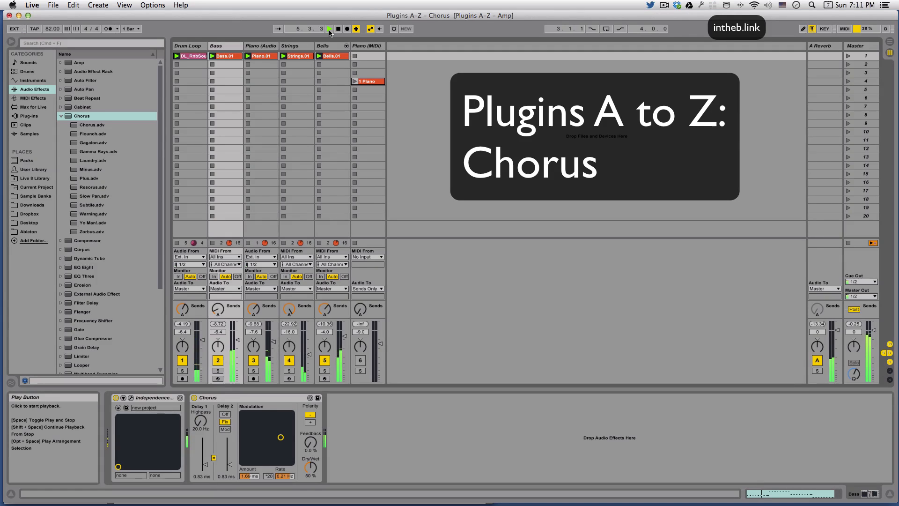
click(329, 29)
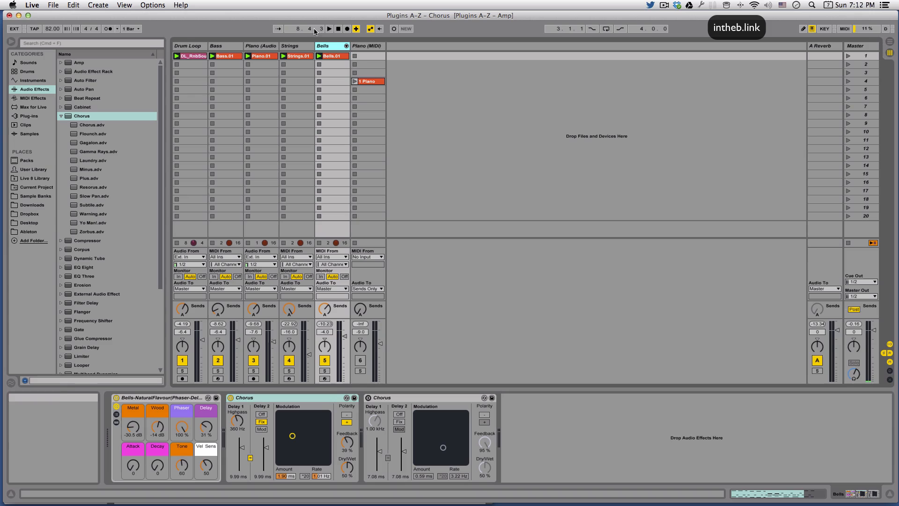
mouse_move(340, 28)
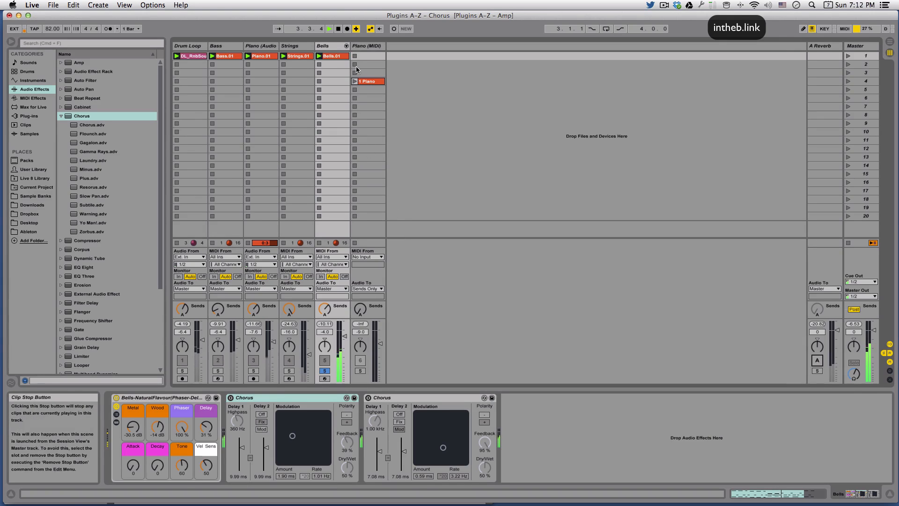
click(337, 28)
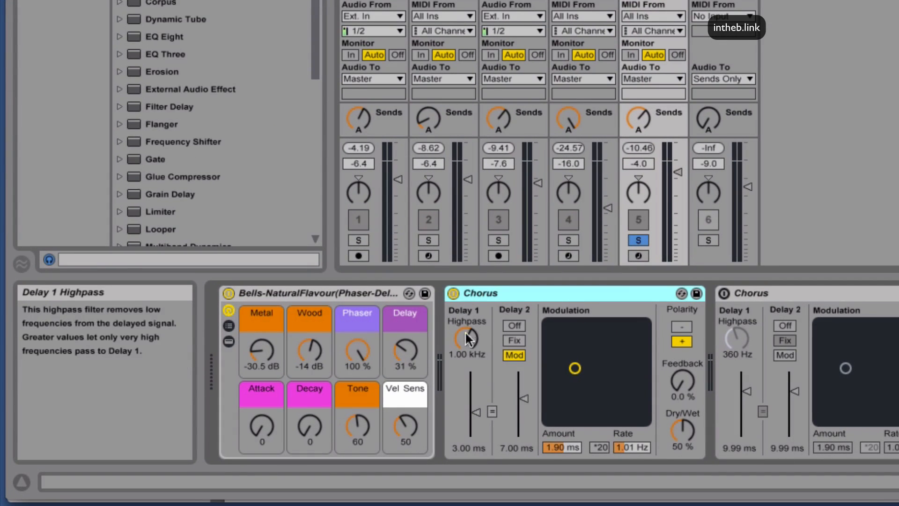
mouse_move(486, 317)
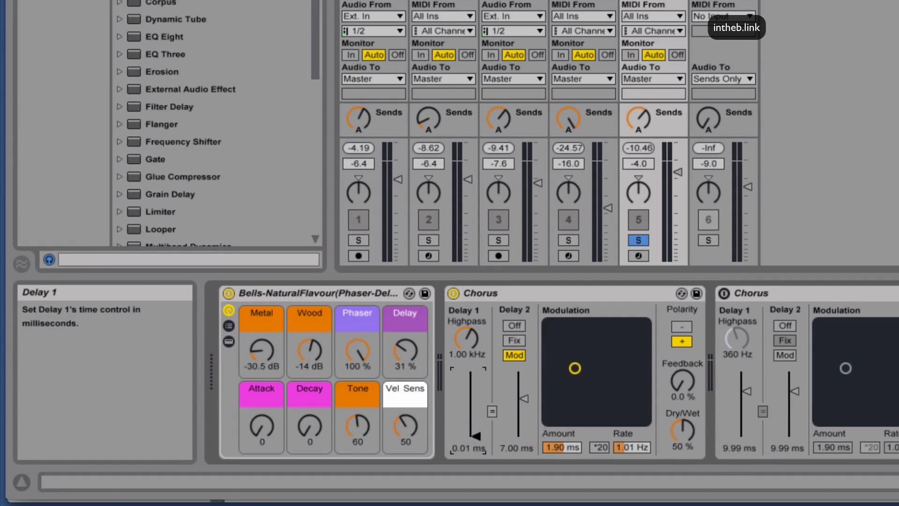
Sweep Delay 1 time to 1.99 ms and lower its highpass to 236 Hz.
drag(476, 436, 476, 371)
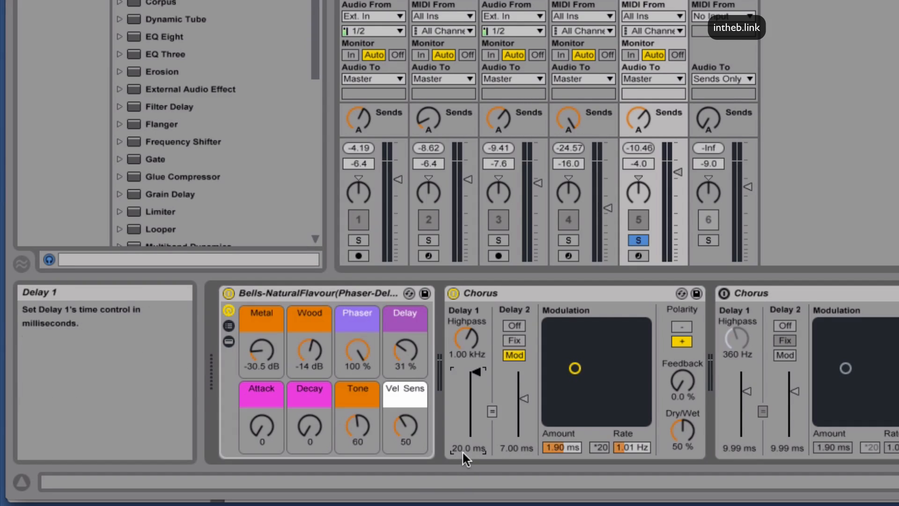
mouse_move(475, 438)
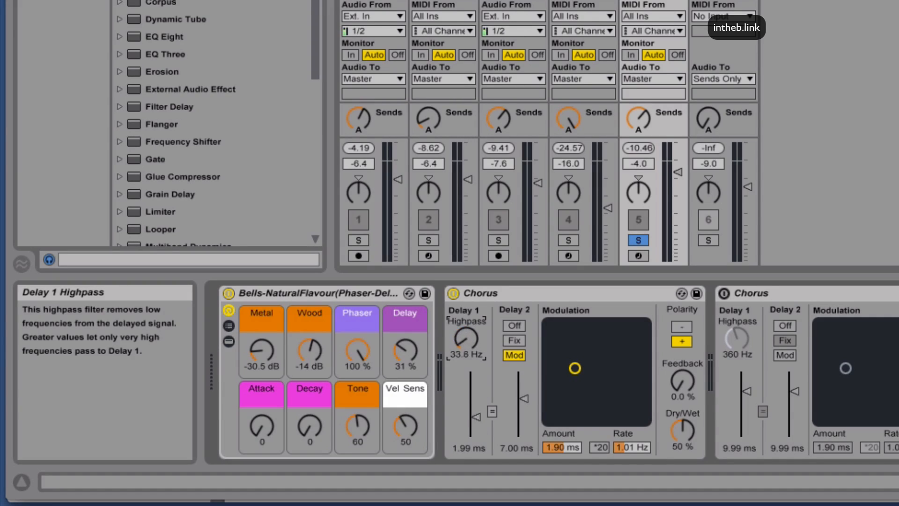
drag(467, 338, 467, 310)
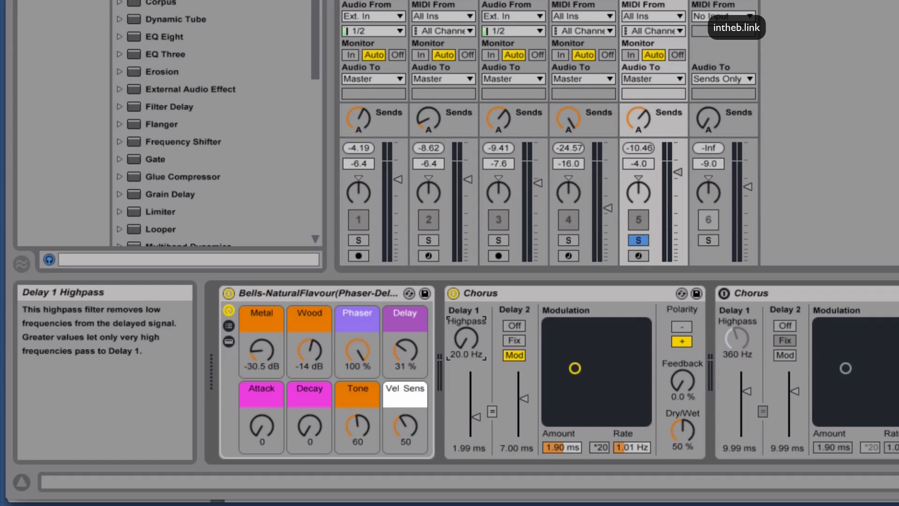
drag(467, 337, 466, 321)
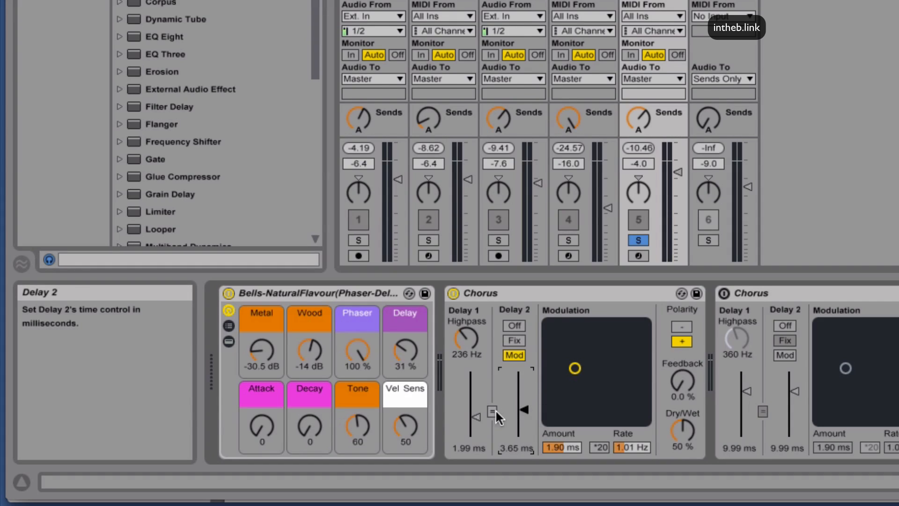
mouse_move(490, 413)
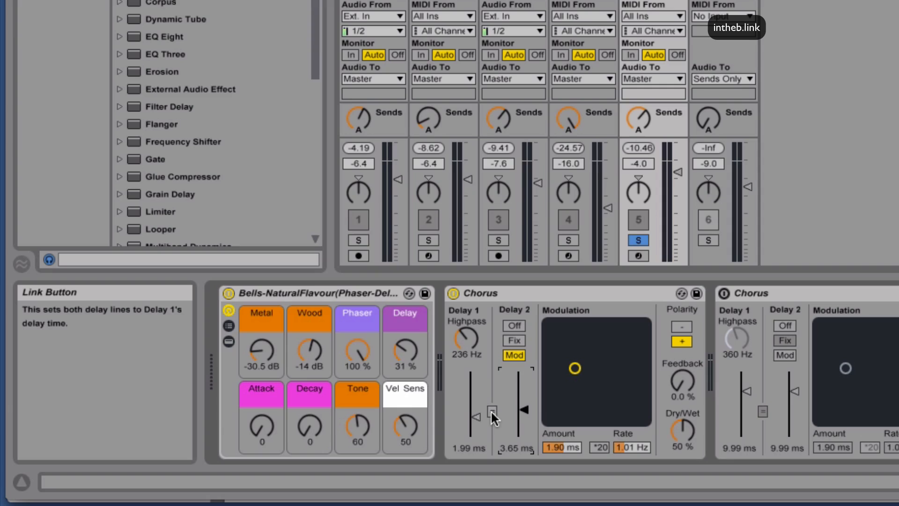
Link Delay 2 to Delay 1 so both read 5.81 ms.
click(492, 410)
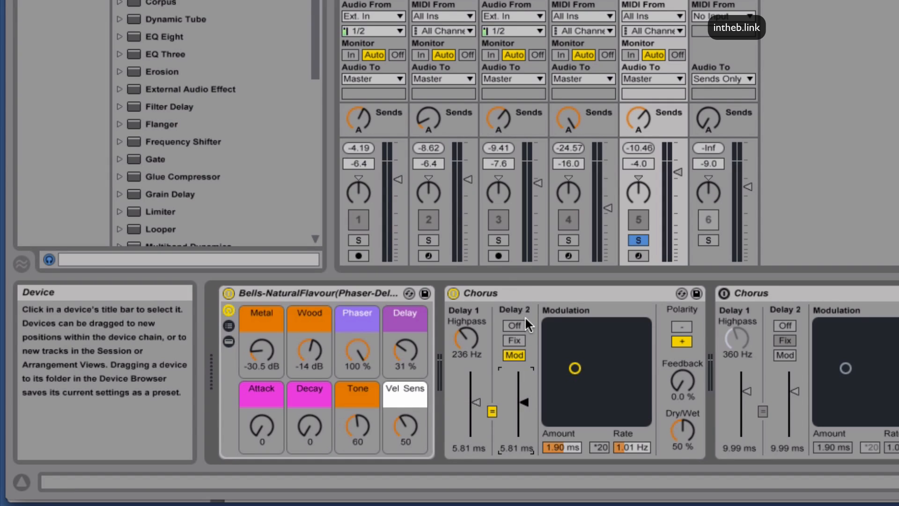
mouse_move(473, 338)
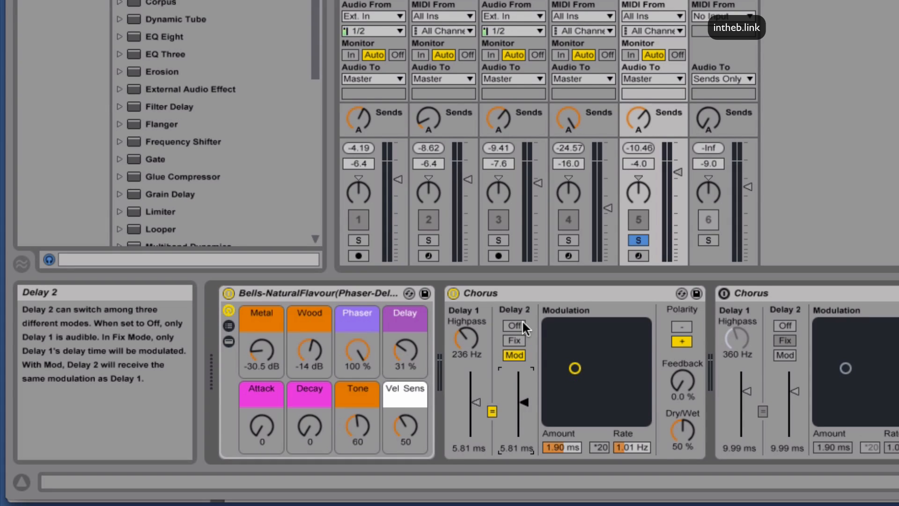
Cycle Delay 2 through Off, Fix and Mod, ending on Mod; raise highpass to 493 Hz.
click(514, 325)
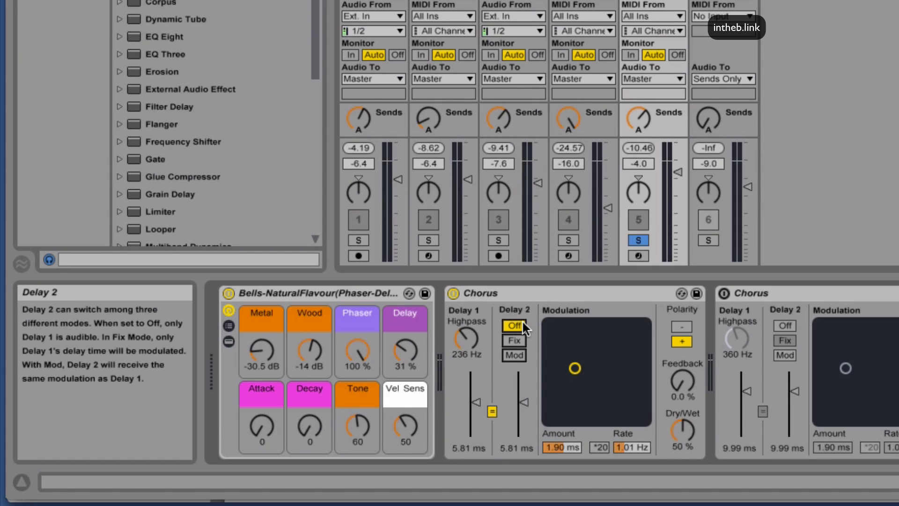
mouse_move(523, 339)
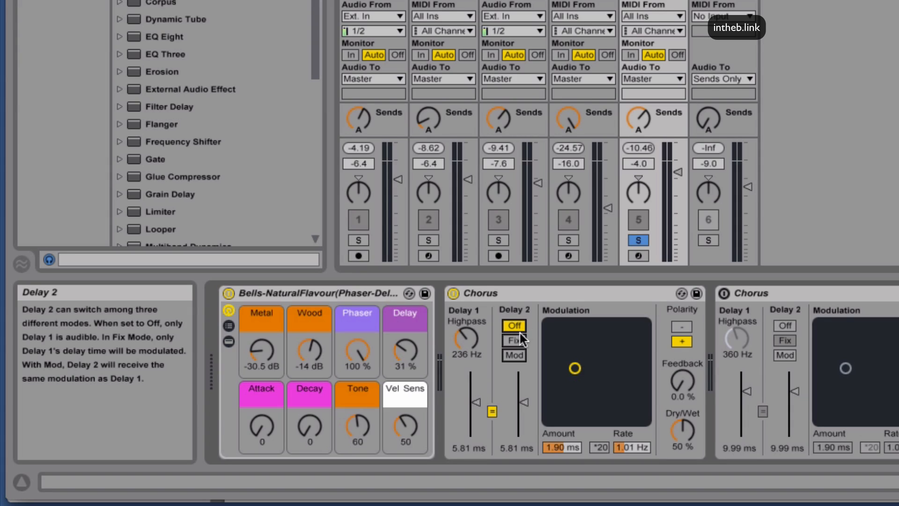
click(513, 340)
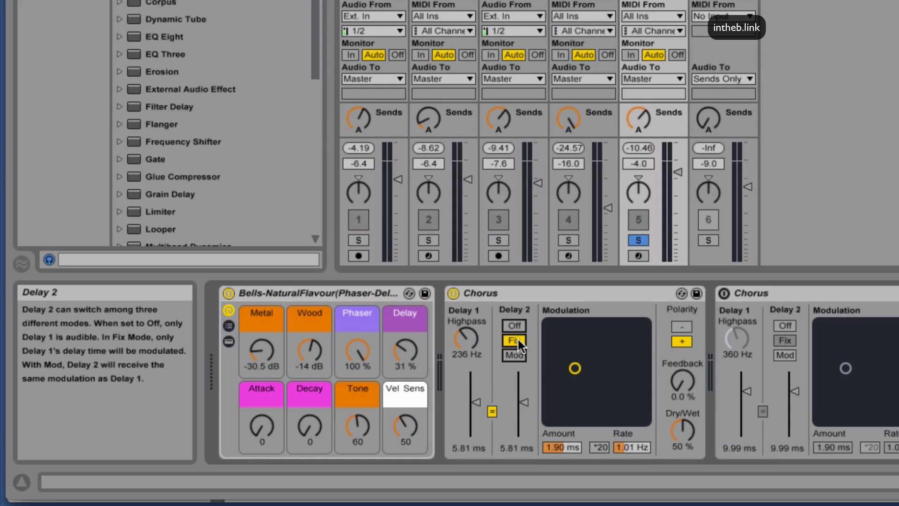
click(513, 355)
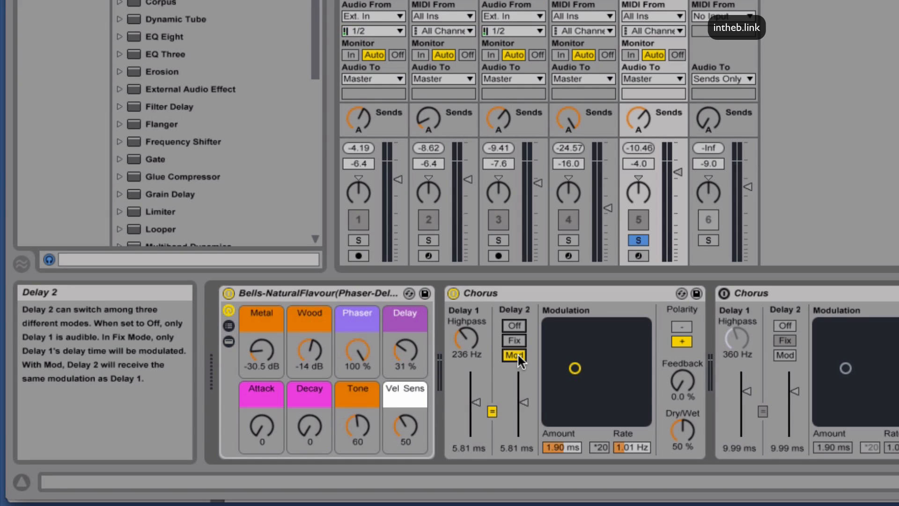
click(513, 340)
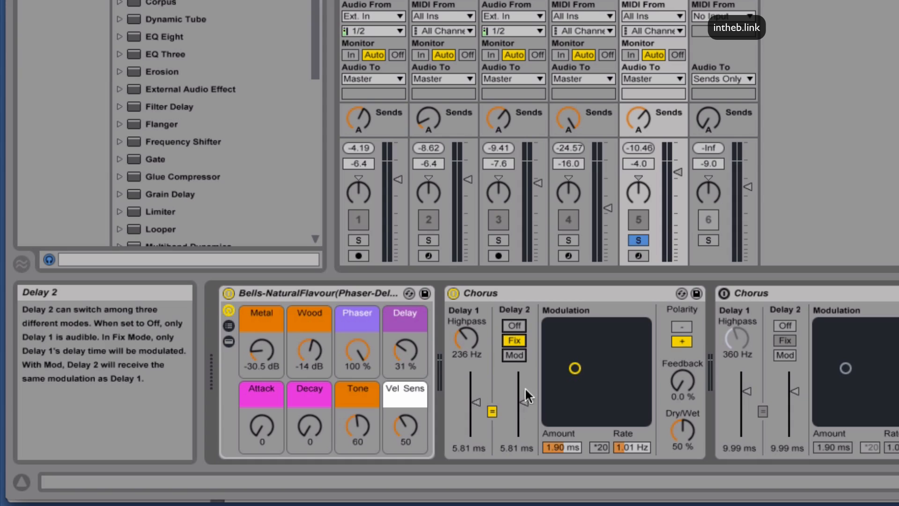
click(513, 355)
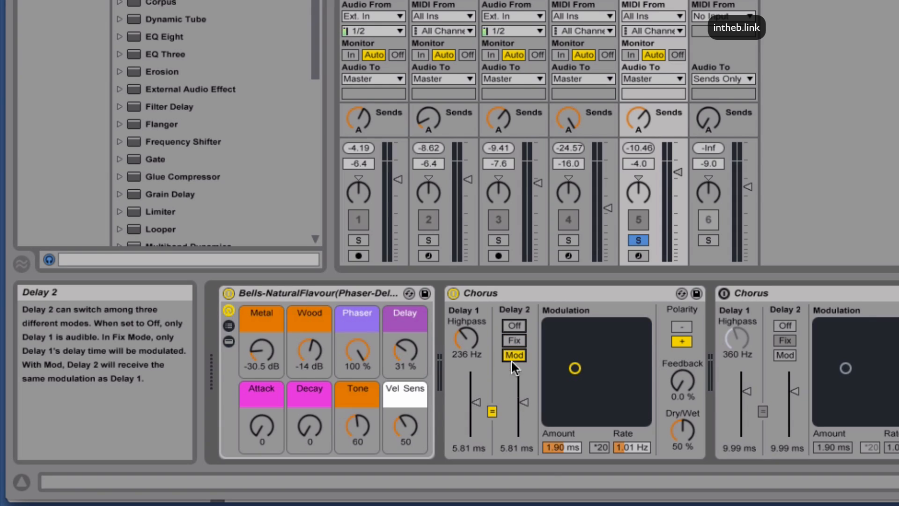
drag(465, 339, 466, 322)
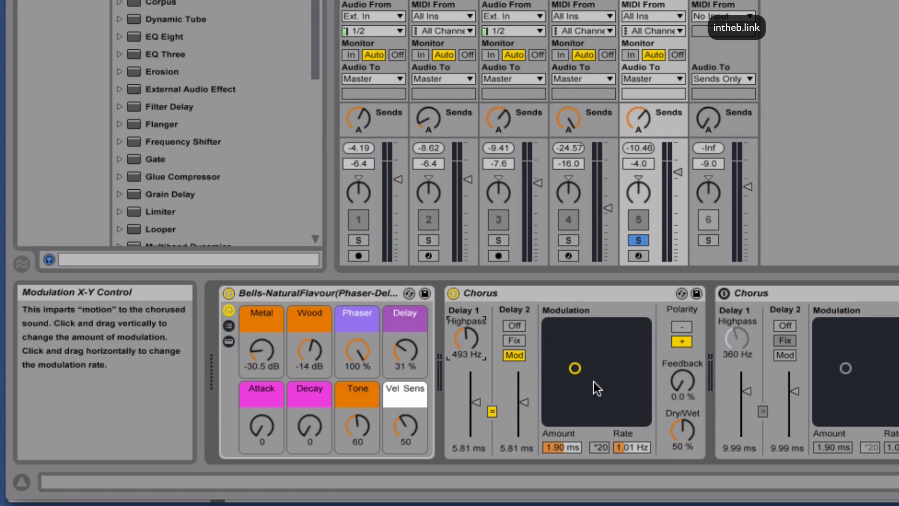
Sweep the Modulation X-Y pad, settling at 1.22 ms amount and 3.32 Hz rate.
drag(574, 368, 604, 338)
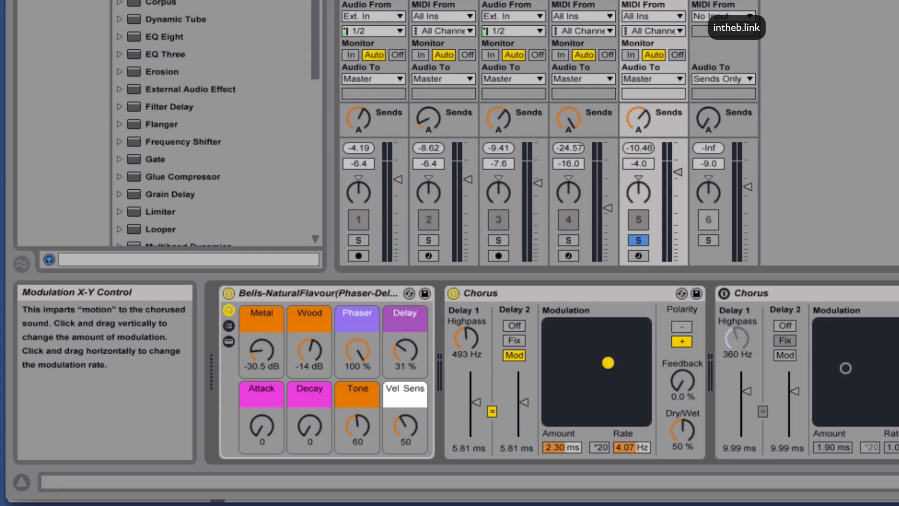
drag(608, 362, 628, 321)
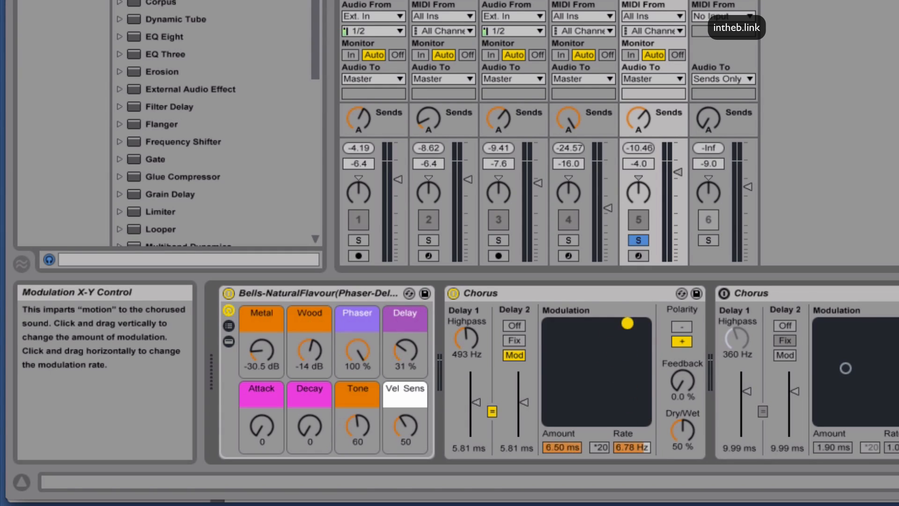
drag(628, 323, 548, 375)
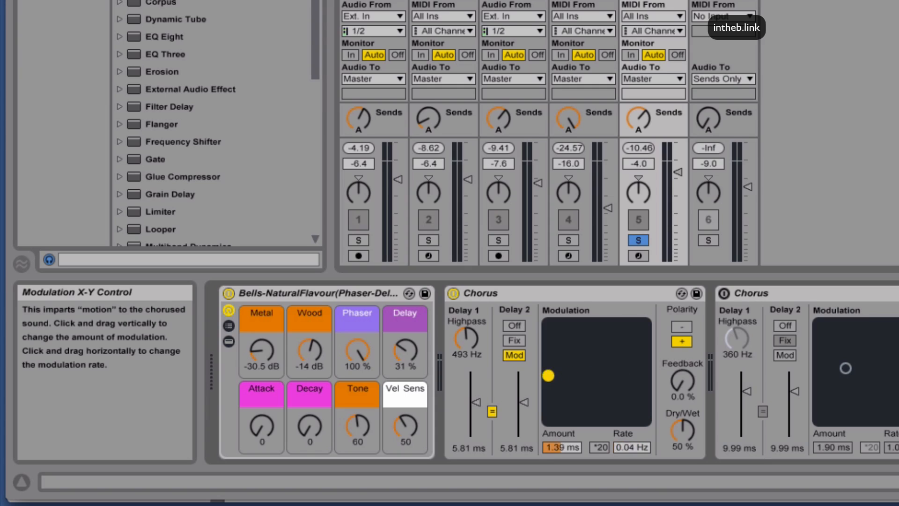
drag(547, 376, 592, 375)
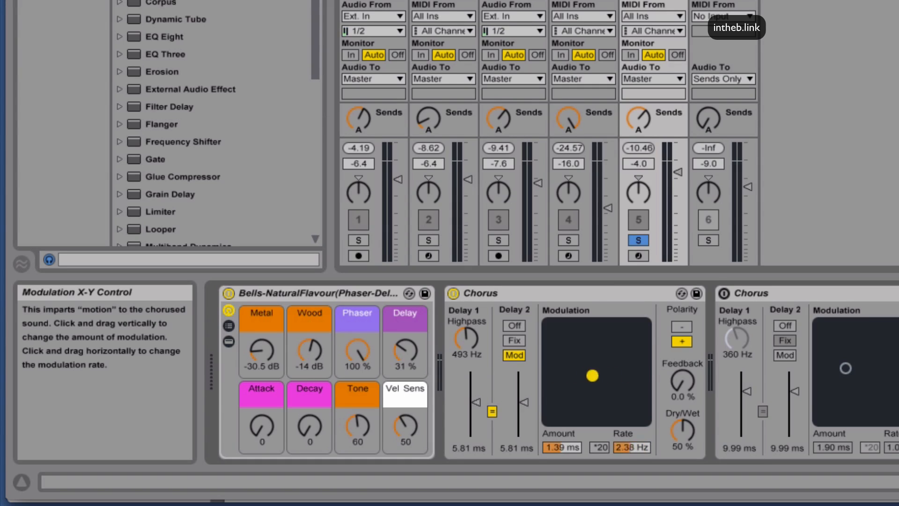
drag(593, 375, 602, 378)
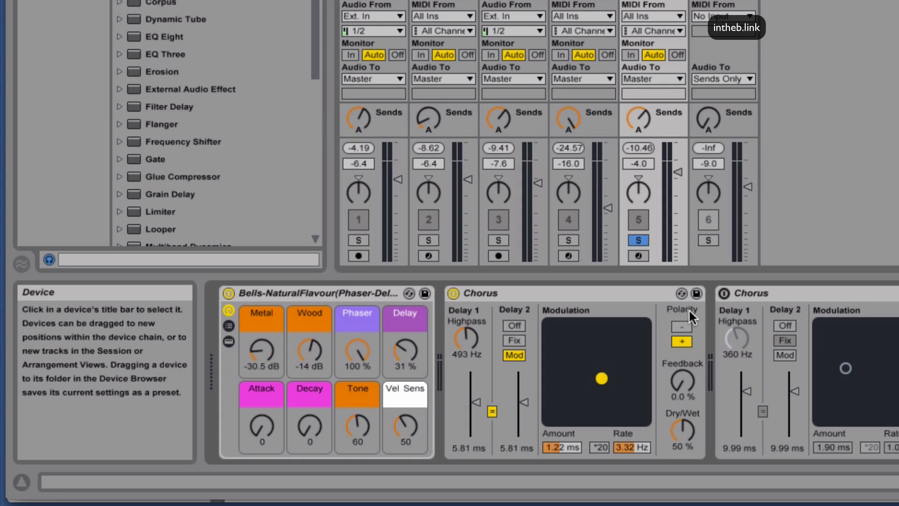
mouse_move(682, 327)
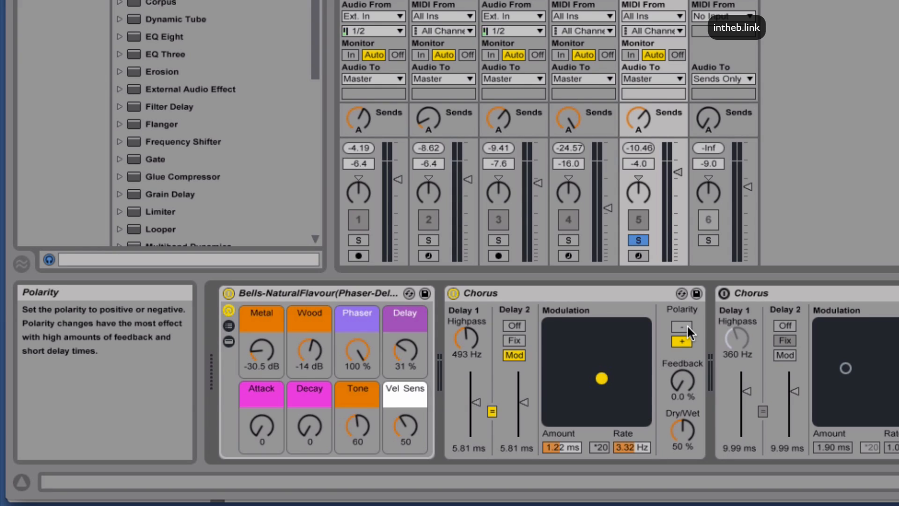
mouse_move(682, 387)
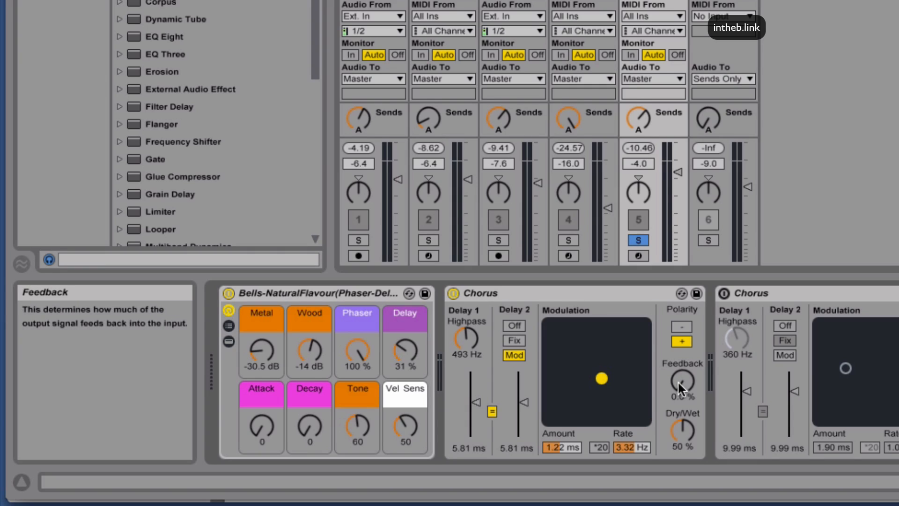
Turn Chorus feedback up through 52% and 83%, then down to 35%.
drag(681, 378, 681, 361)
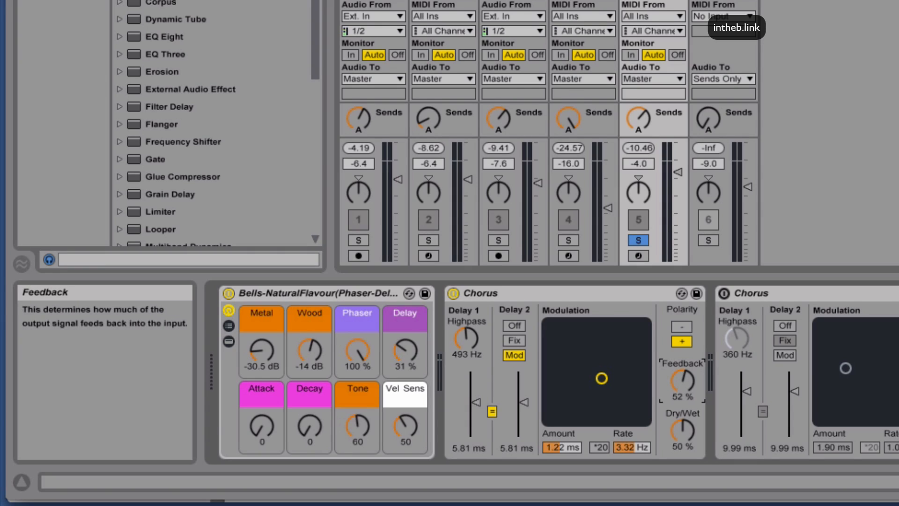
drag(682, 384, 682, 367)
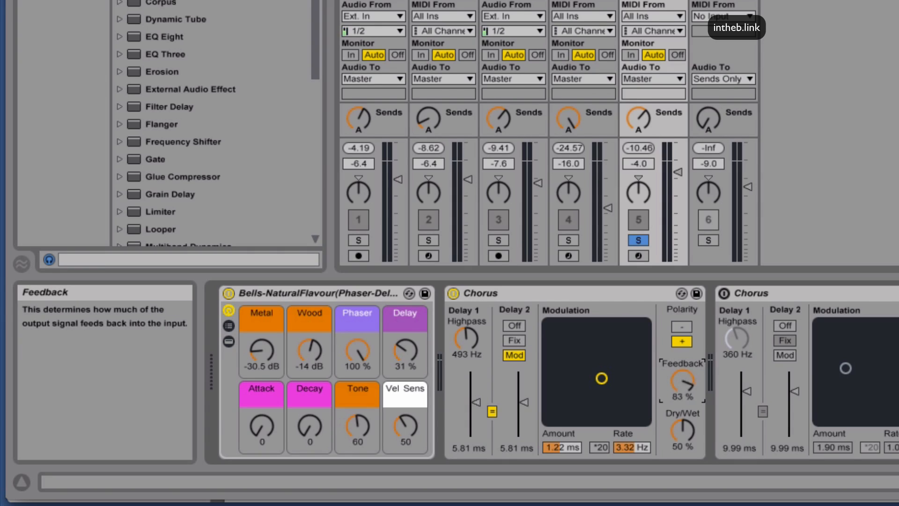
drag(682, 384, 682, 401)
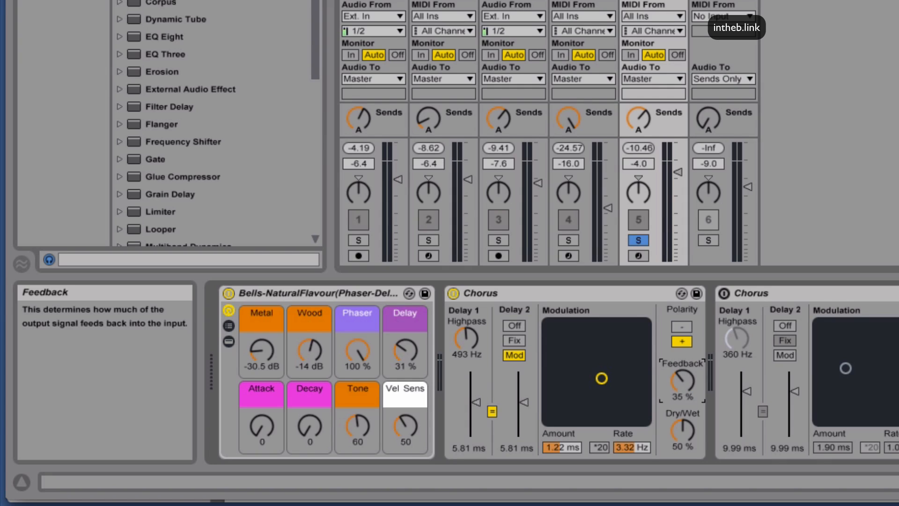
mouse_move(683, 435)
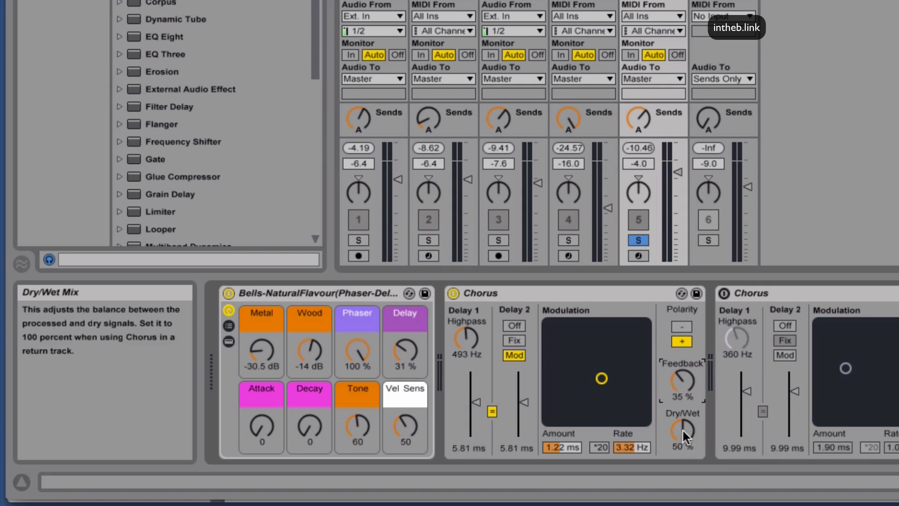
drag(682, 433, 682, 453)
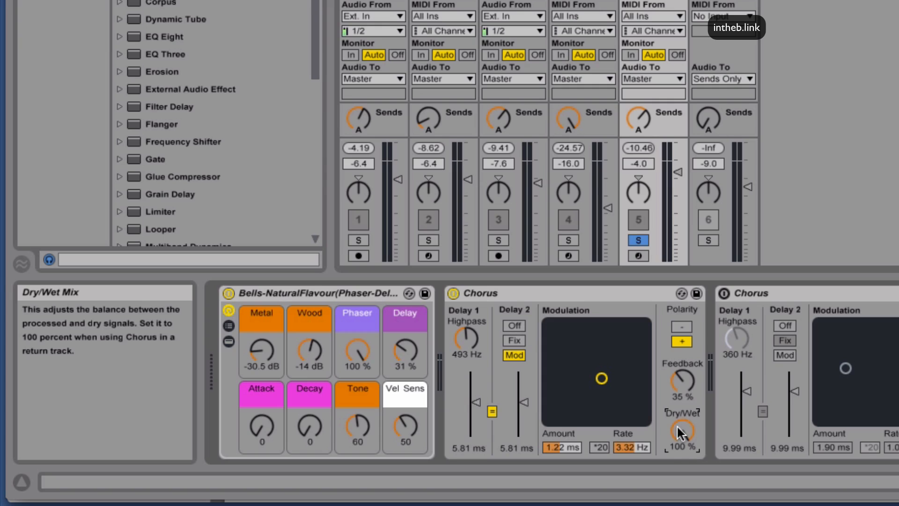
drag(683, 430, 682, 453)
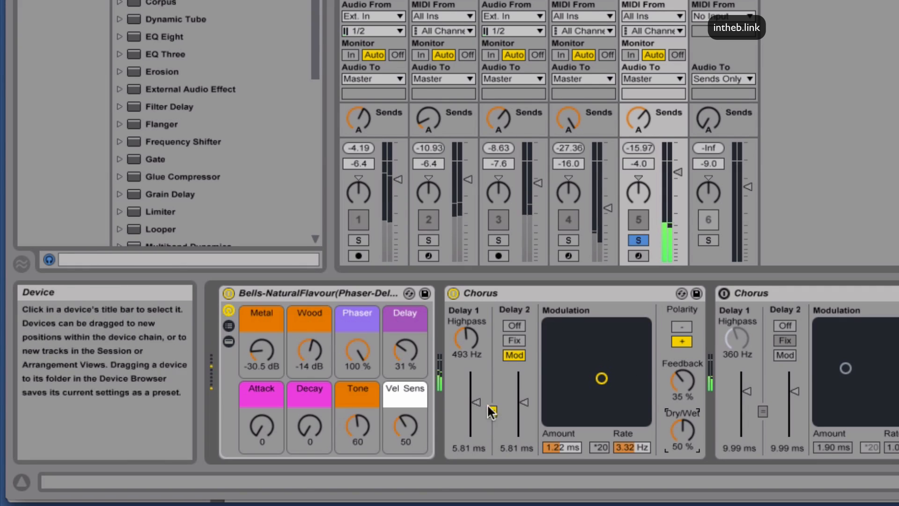
Shorten the Chorus Delay 1 to 2.76 ms and adjust the feedback amount.
drag(476, 401, 476, 432)
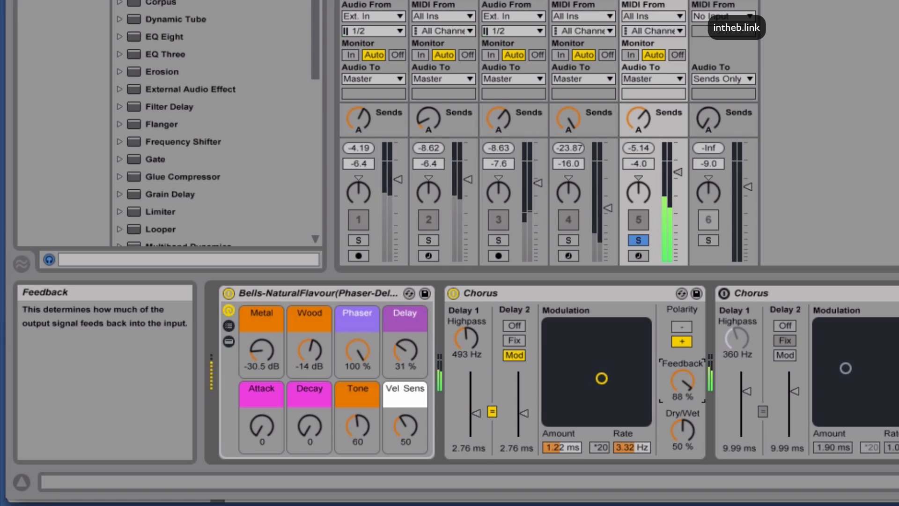
click(681, 342)
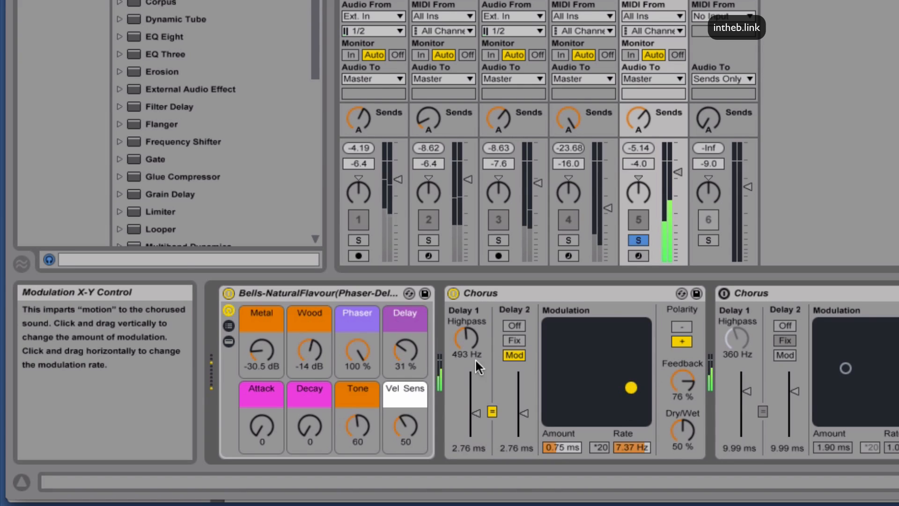
drag(682, 384, 682, 376)
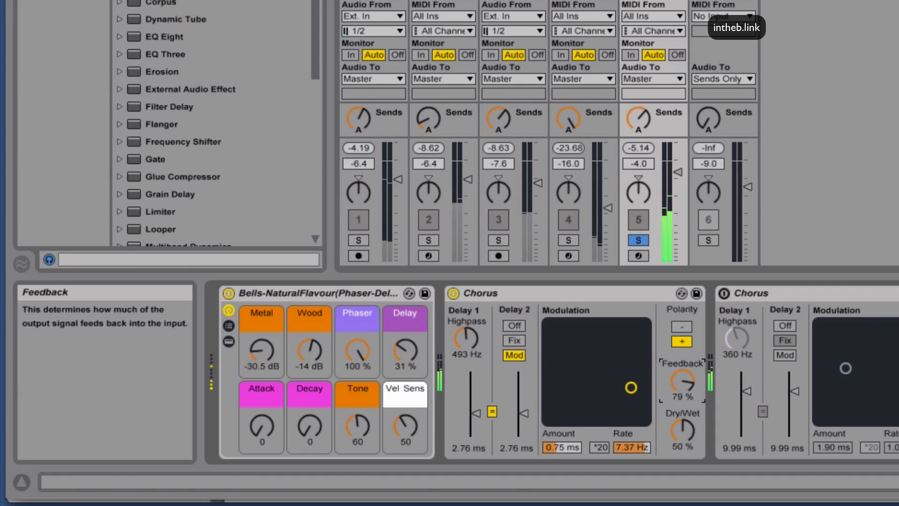
Sweep the Modulation X-Y pad, ending at 2.52 ms amount and 5.02 Hz.
drag(631, 388, 639, 357)
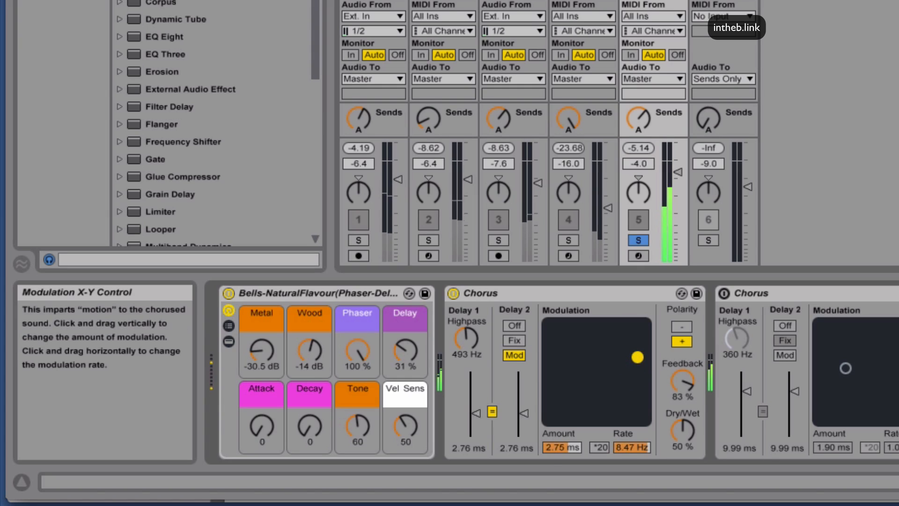
drag(637, 357, 608, 360)
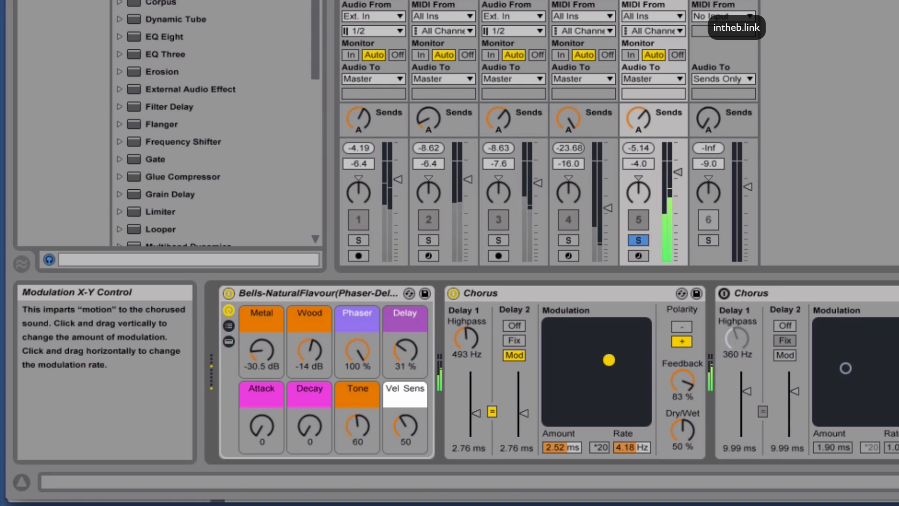
drag(608, 360, 584, 358)
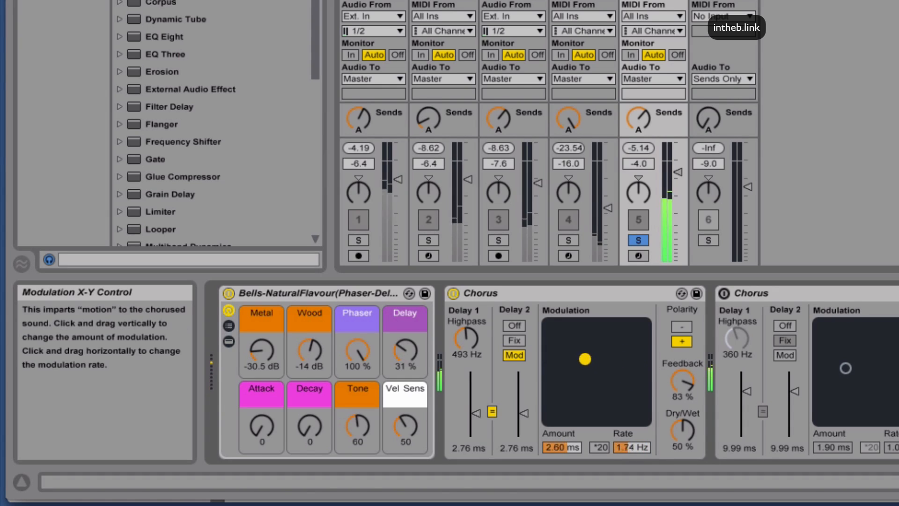
drag(584, 360, 573, 358)
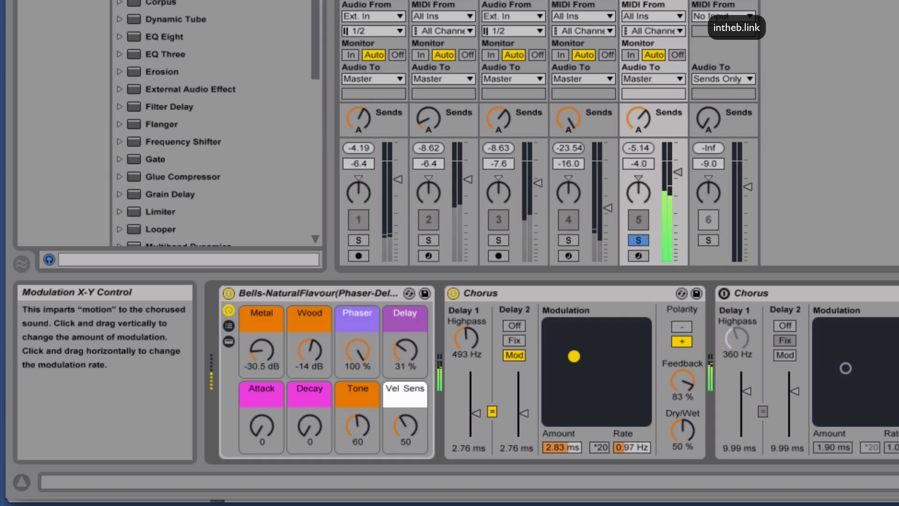
drag(574, 356, 569, 361)
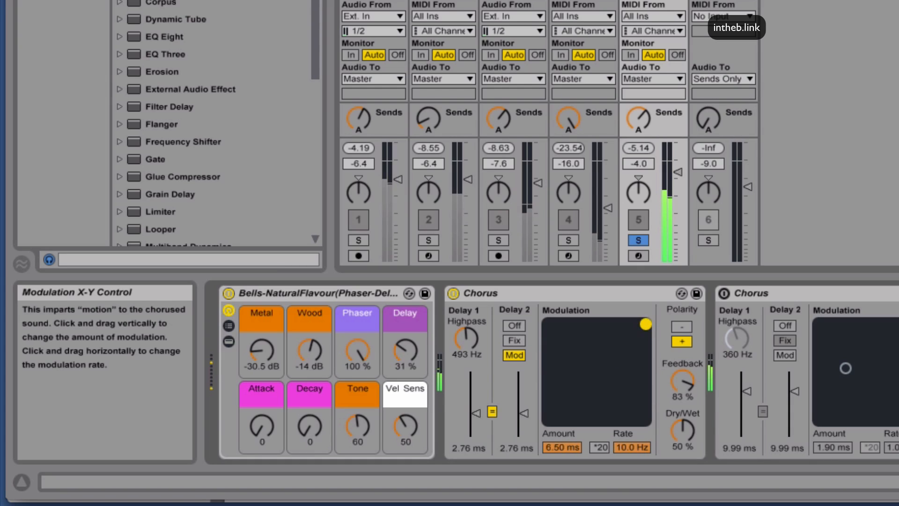
drag(646, 324, 571, 322)
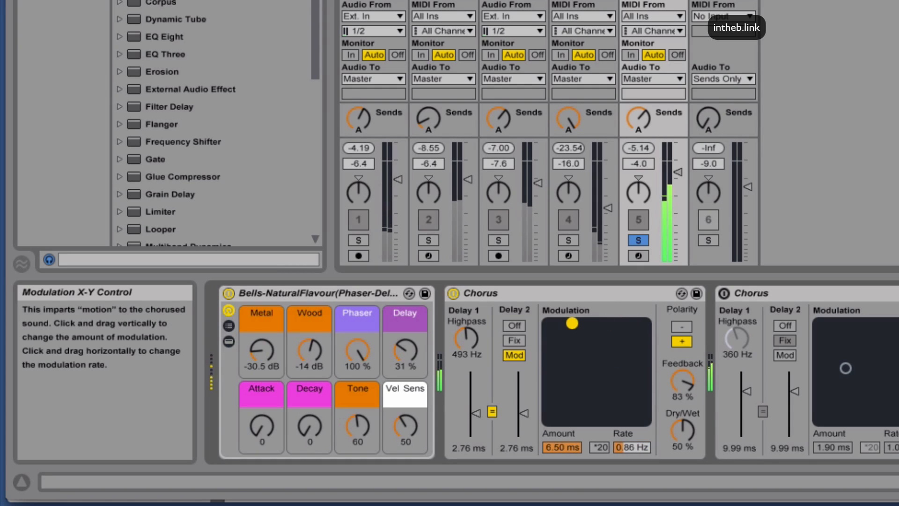
drag(572, 323, 585, 325)
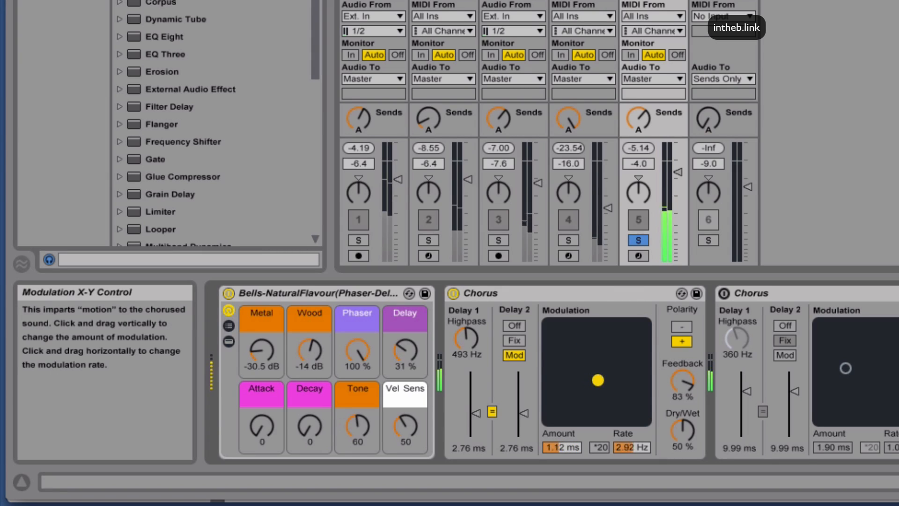
drag(596, 380, 606, 404)
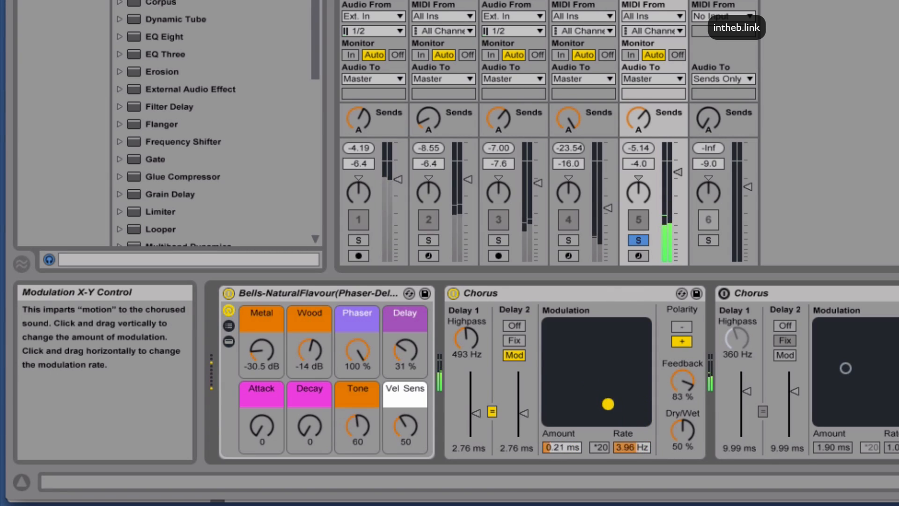
drag(607, 404, 596, 351)
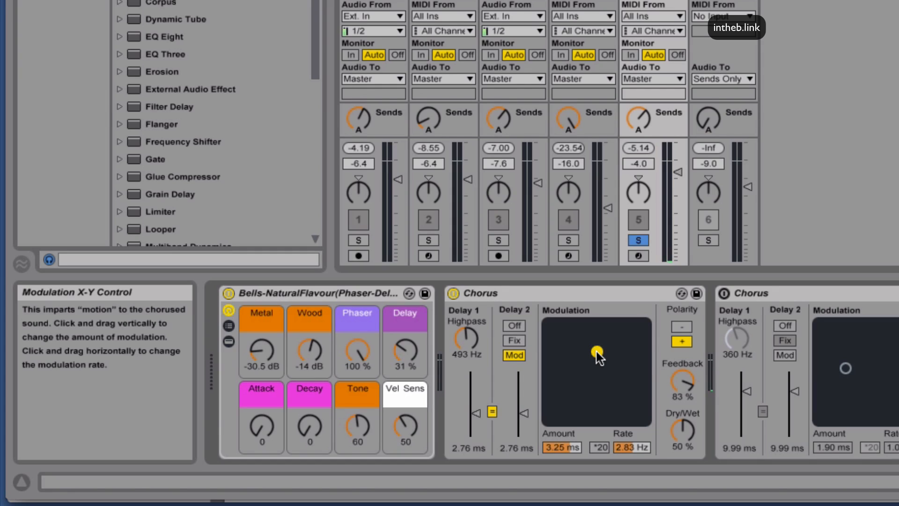
drag(598, 352, 603, 363)
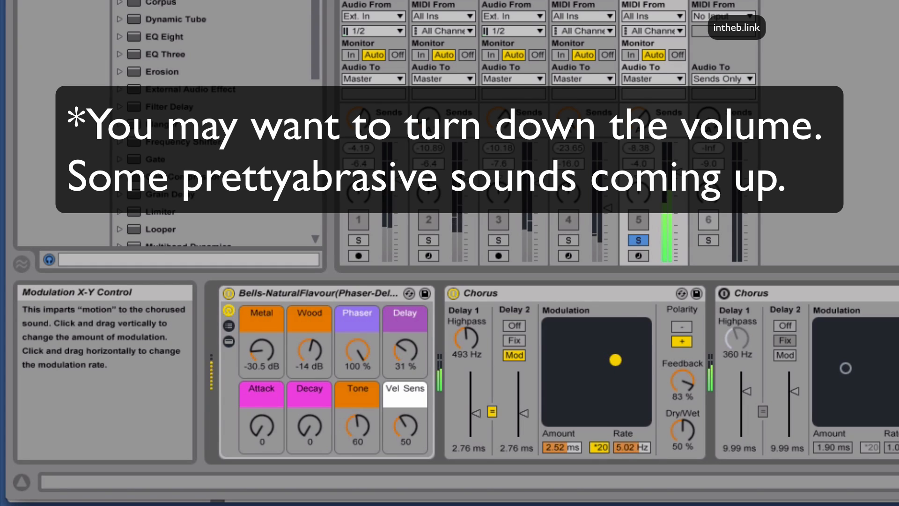
With ×20 rate on, move the X-Y dot around, reaching 5.78 ms at 0.38 Hz.
drag(613, 360, 594, 385)
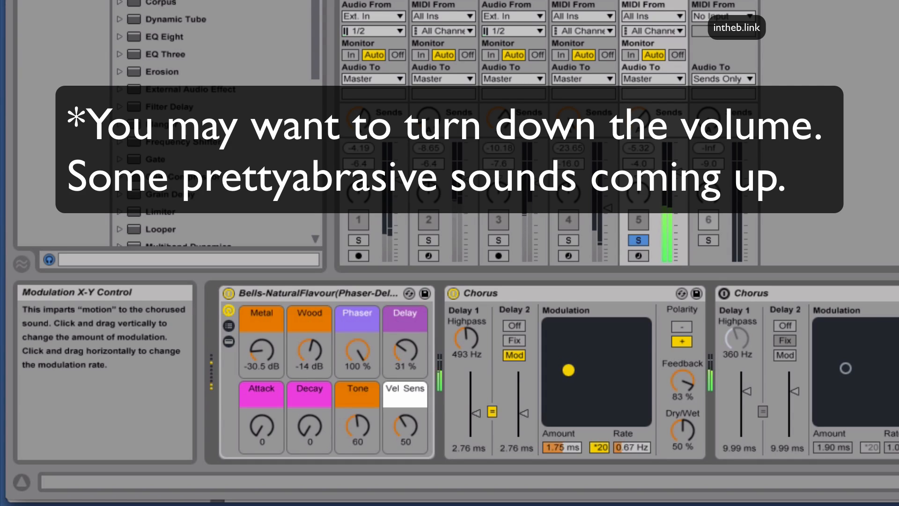
drag(568, 370, 554, 383)
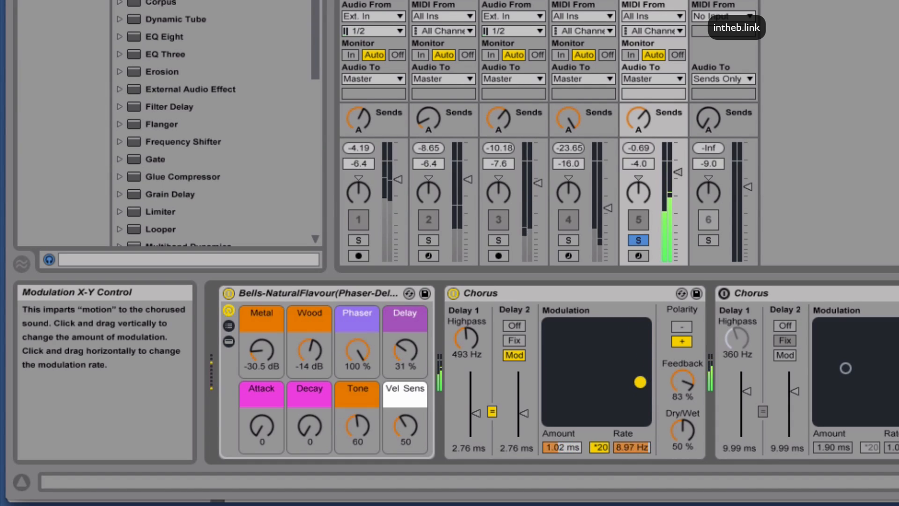
drag(641, 382, 580, 368)
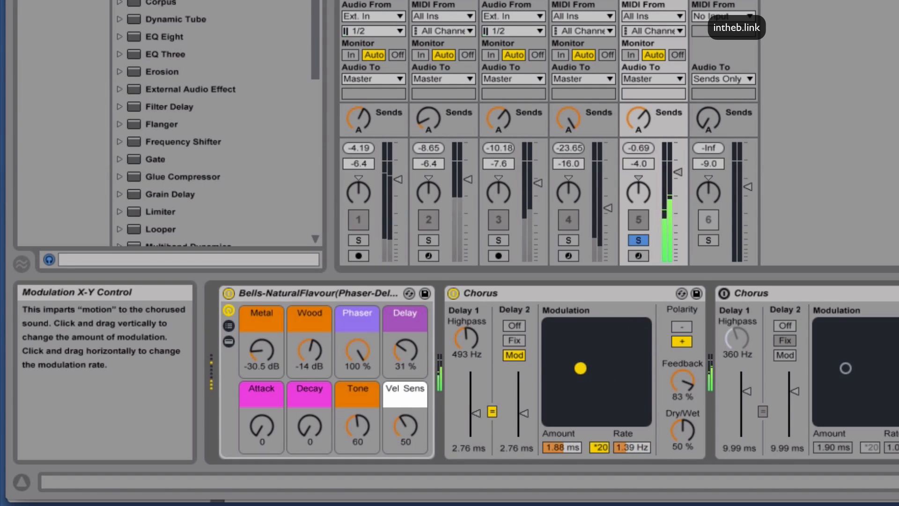
drag(580, 368, 617, 376)
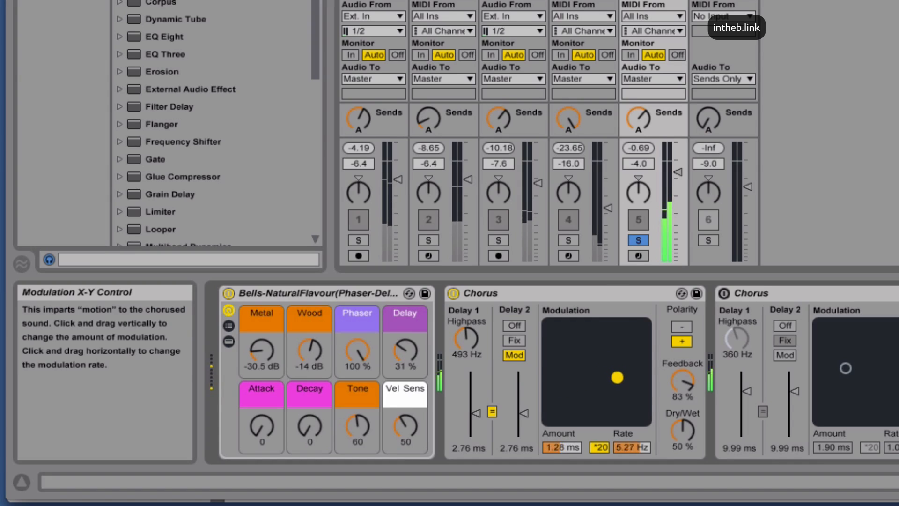
drag(616, 378, 561, 328)
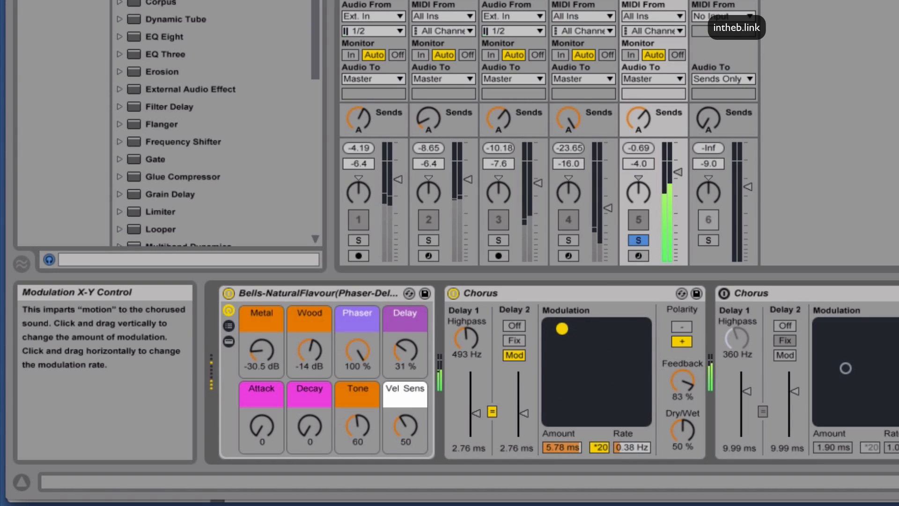
drag(561, 328, 597, 325)
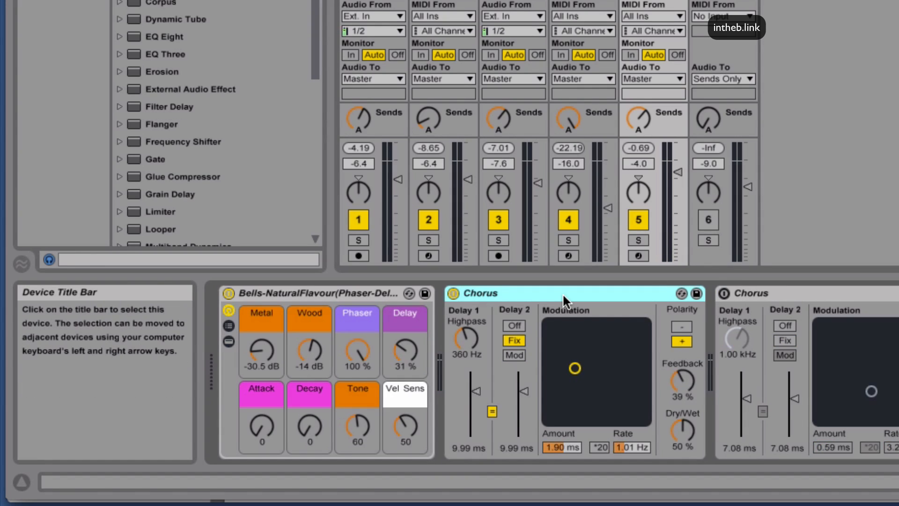
mouse_move(636, 46)
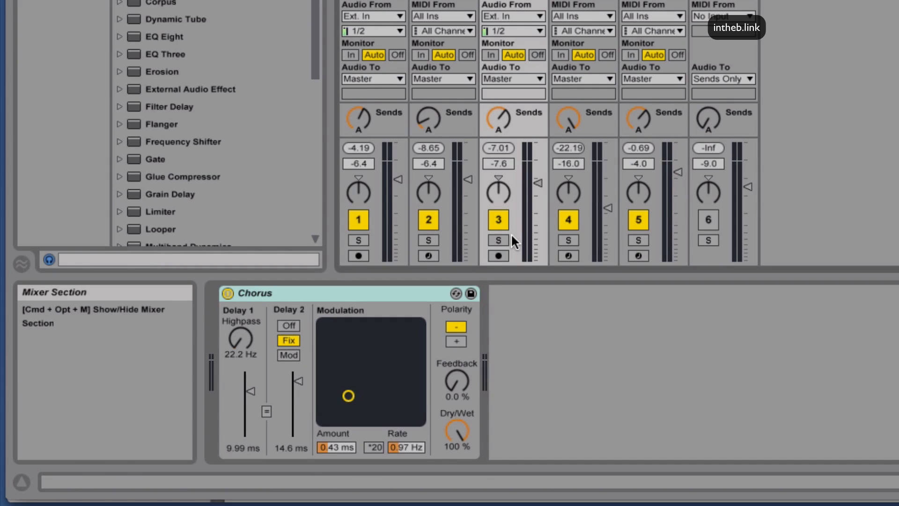
mouse_move(498, 240)
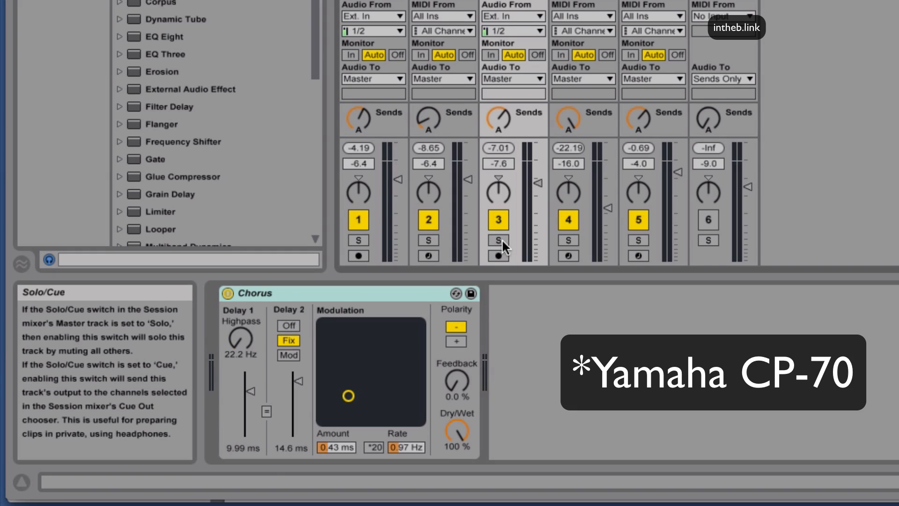
Solo track 3 (Piano), whose Chorus shows negative polarity and 100% wet.
click(498, 240)
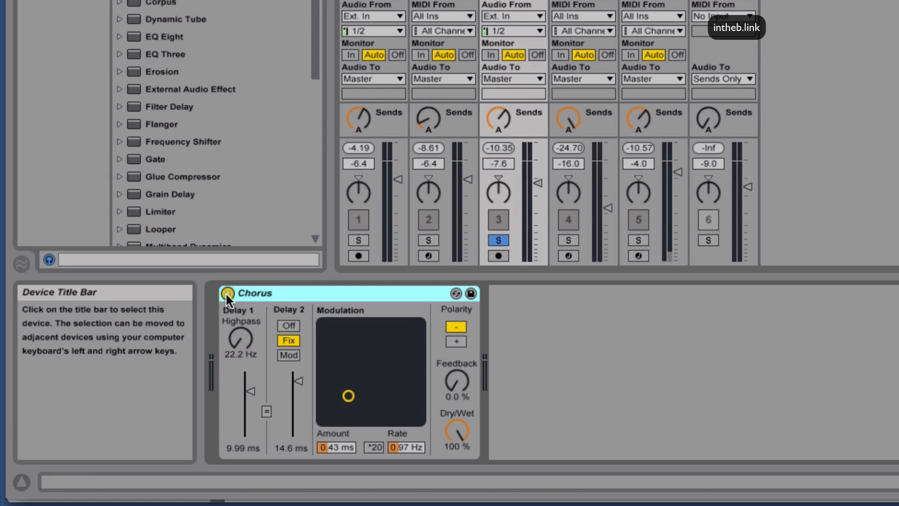
mouse_move(498, 241)
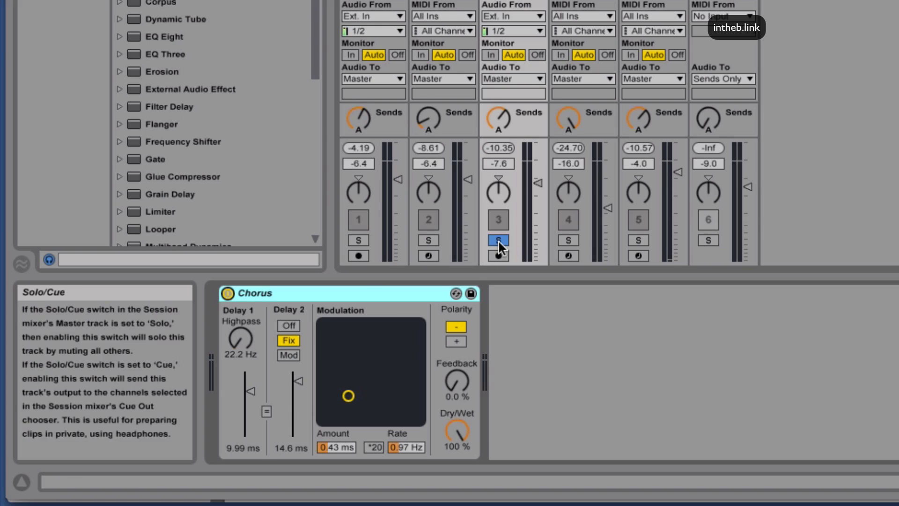
Turn solo off on track 3, Piano.
click(429, 240)
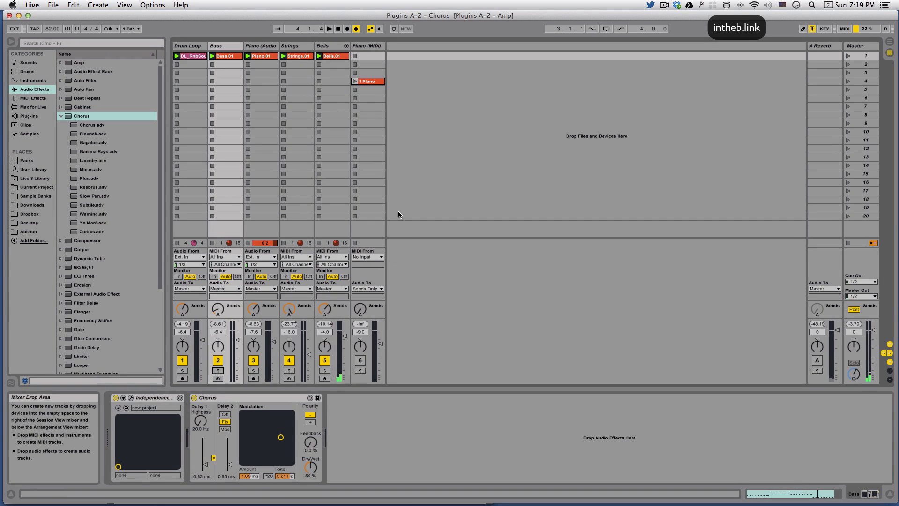
Show the Bells track's instrument and two Chorus devices, collapse the Chorus presets, and select Compressor.
click(324, 46)
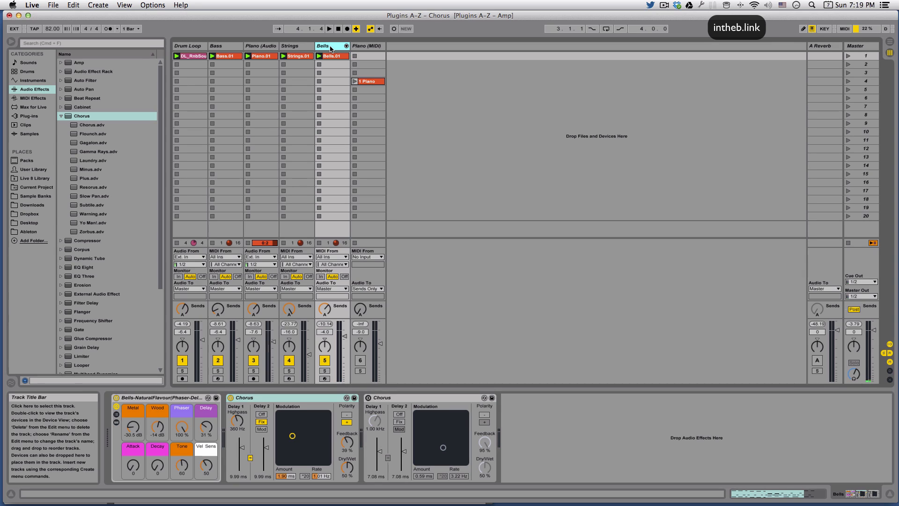
click(61, 115)
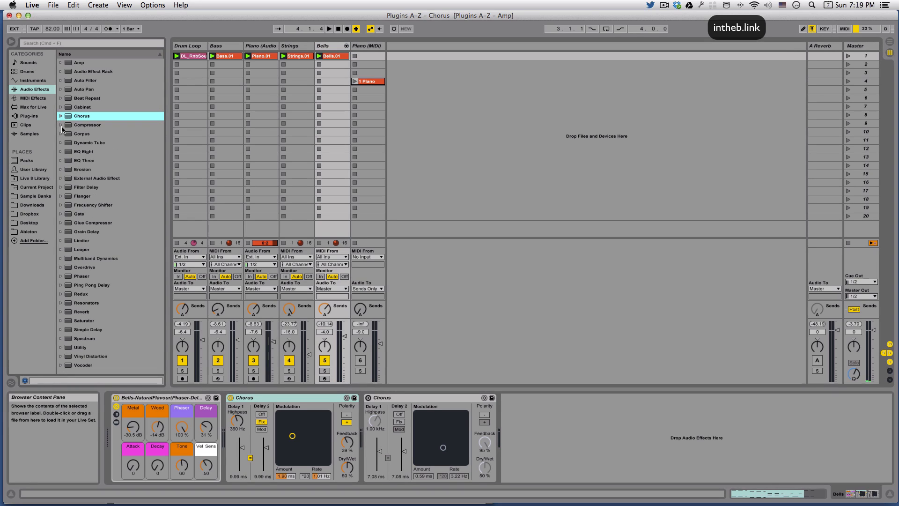
click(87, 124)
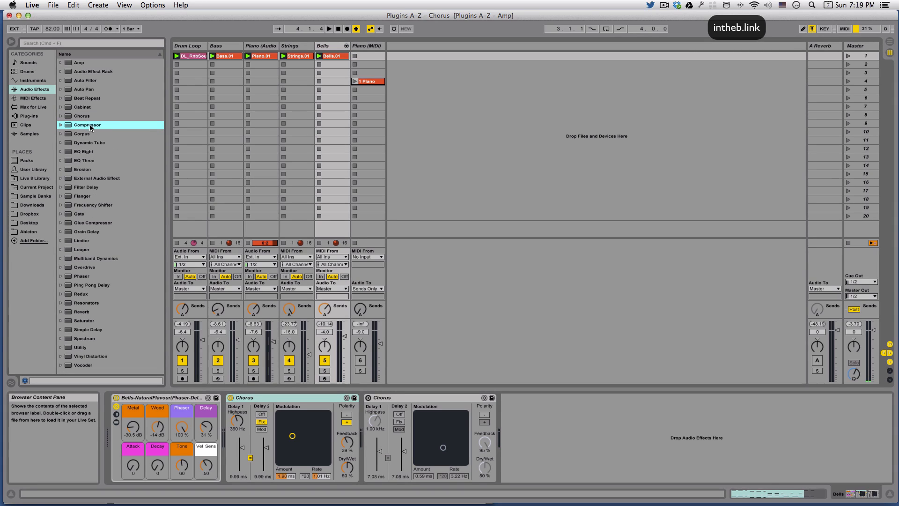